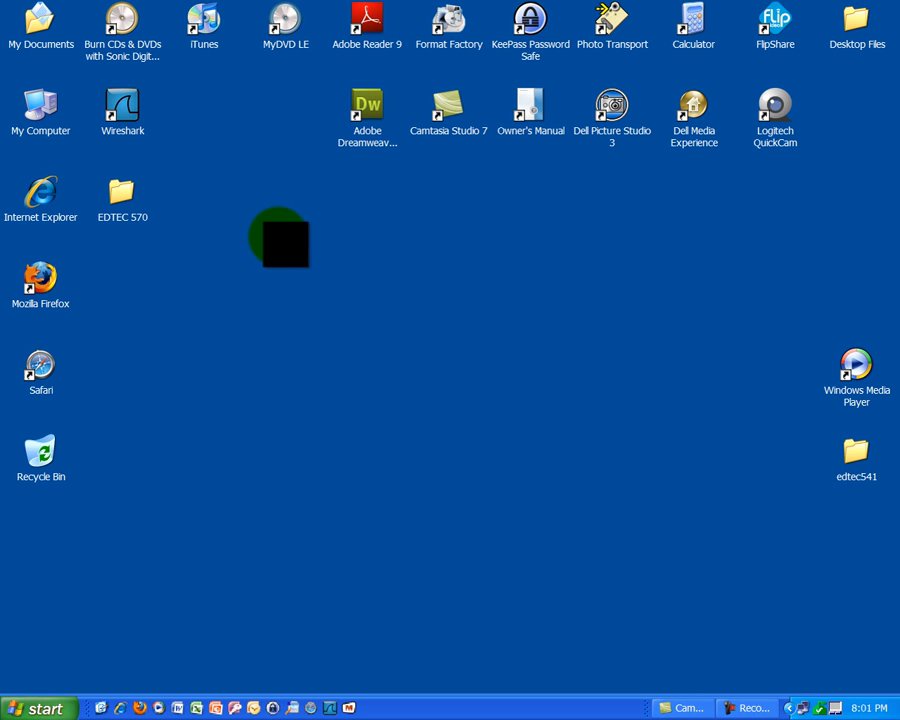
Step: Open My Documents from the desktop and select lesson_capture1.pcap
double_click(40, 20)
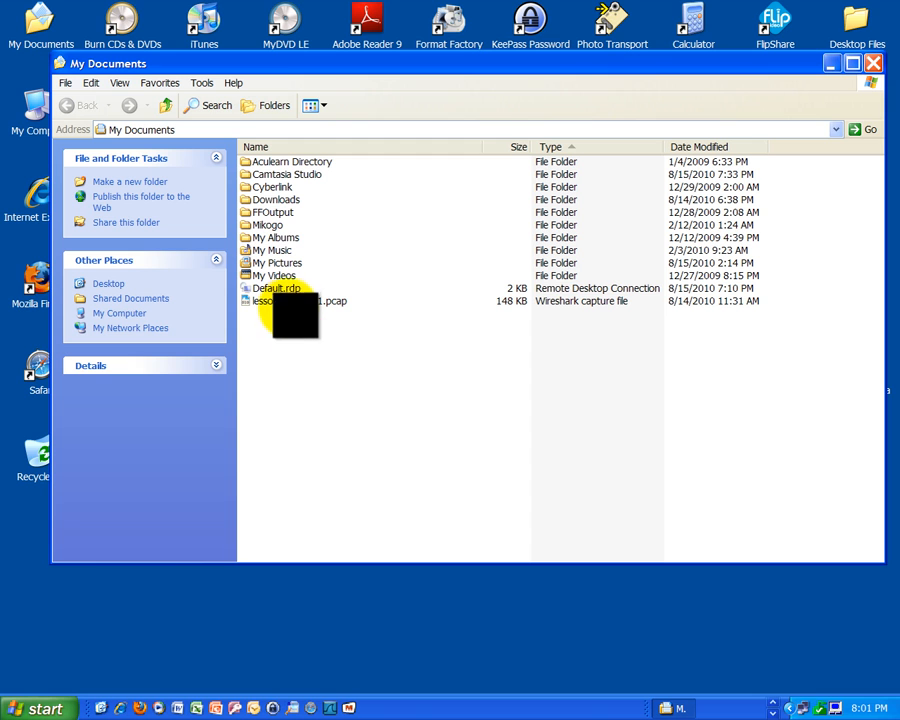
mouse_move(300, 301)
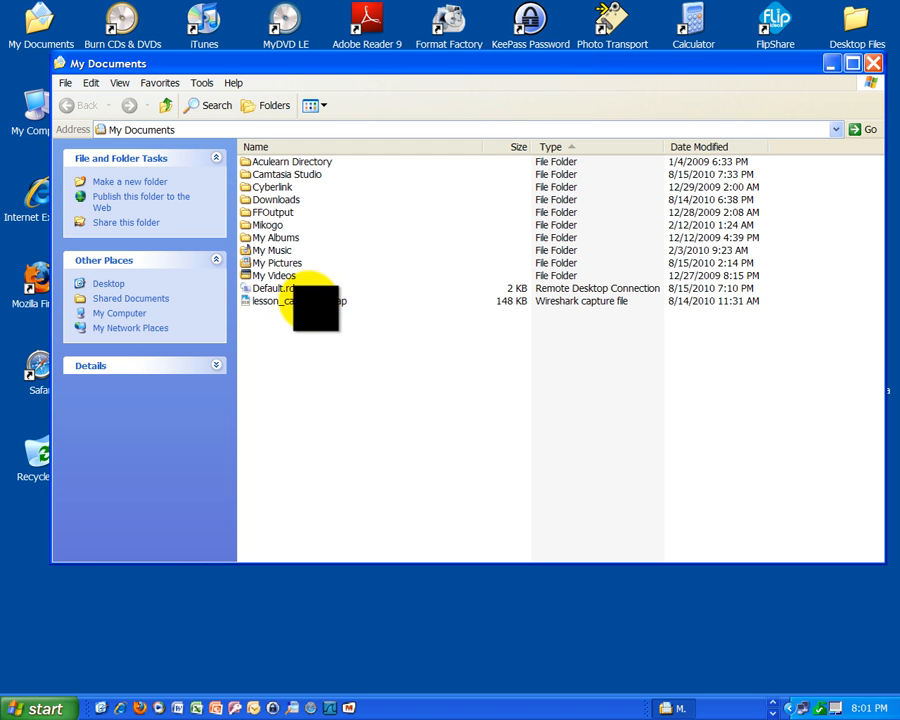
left_click(290, 301)
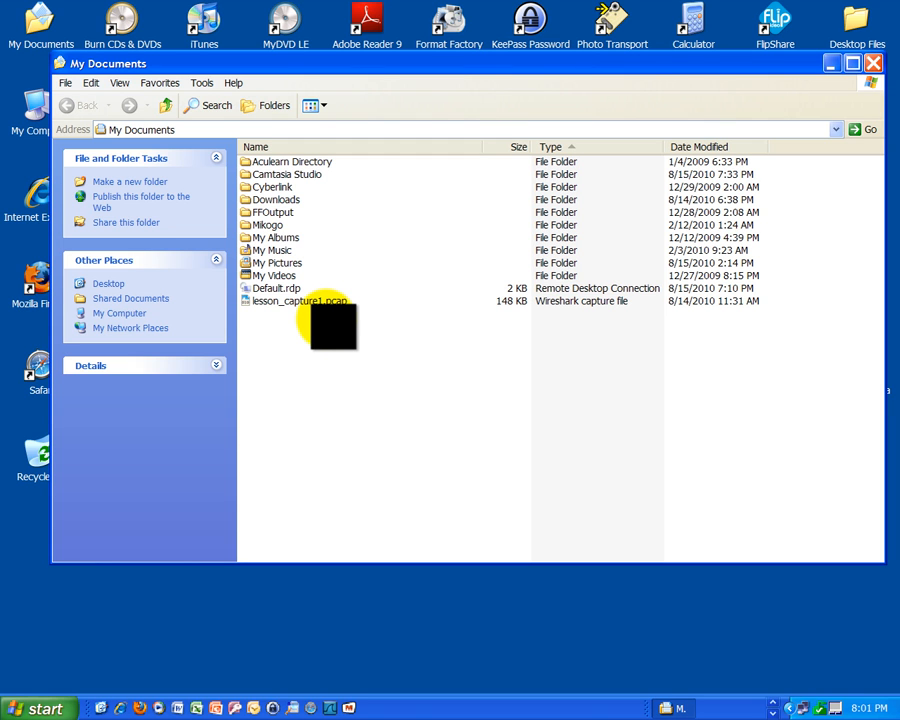
left_click(300, 301)
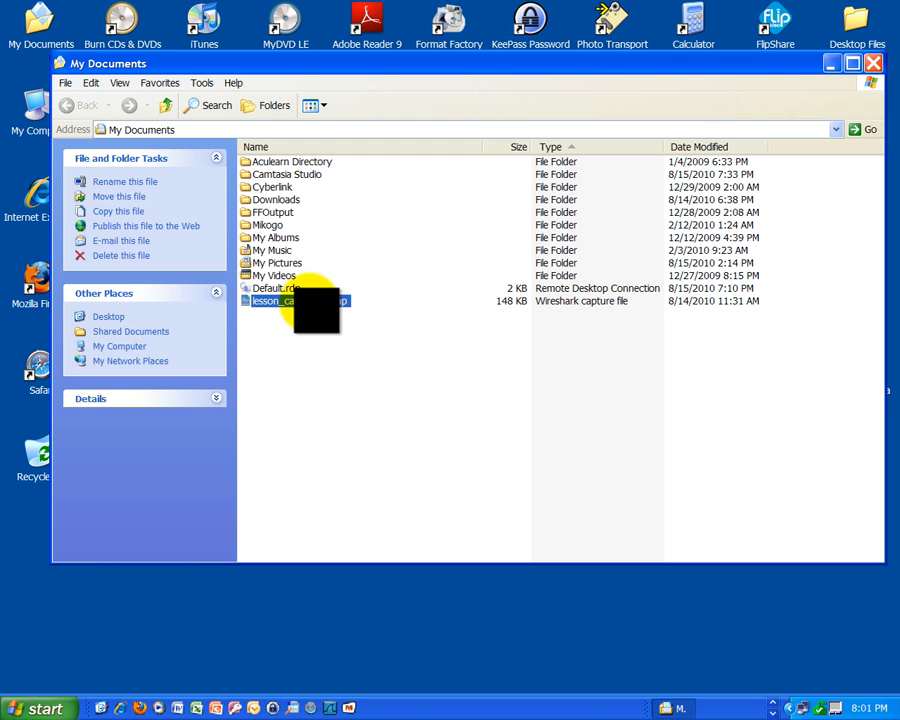
Step: Open lesson_capture1.pcap in Wireshark and scroll through its early ARP and DNS packets
double_click(290, 301)
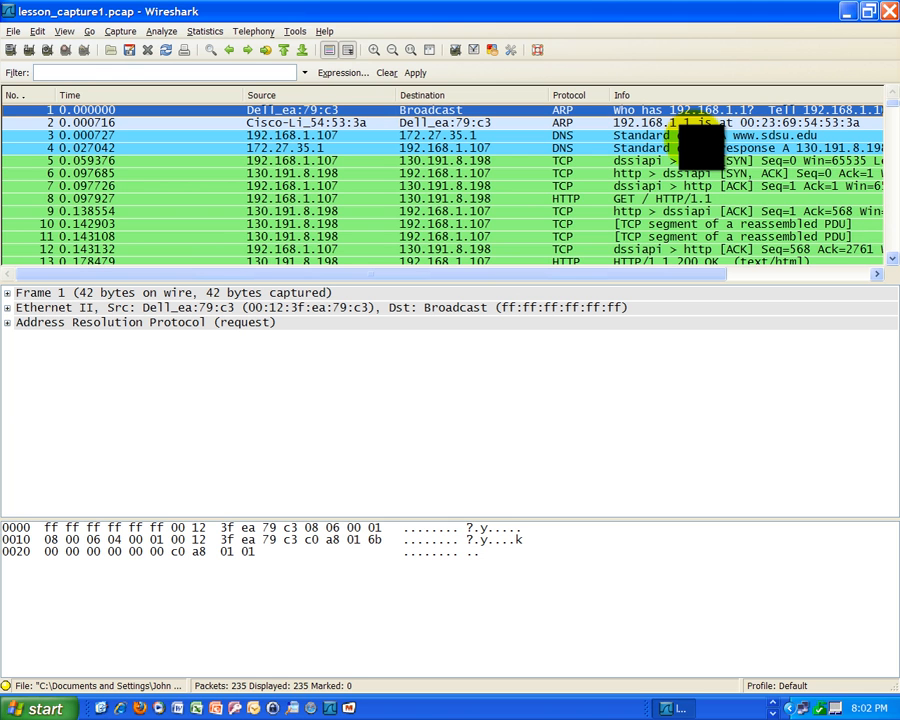
scroll("down", 3)
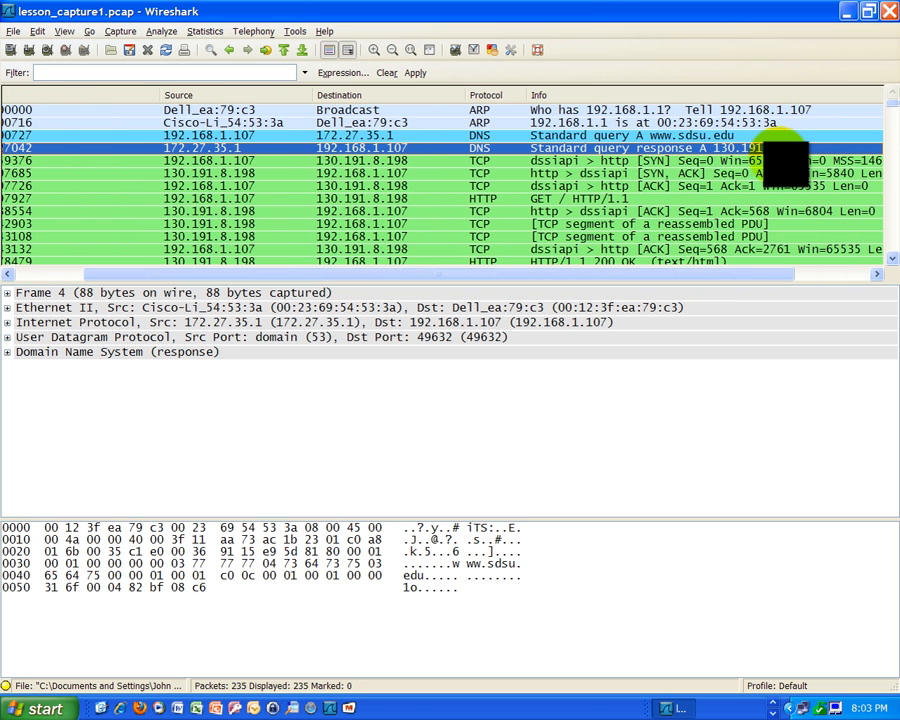
mouse_move(375, 290)
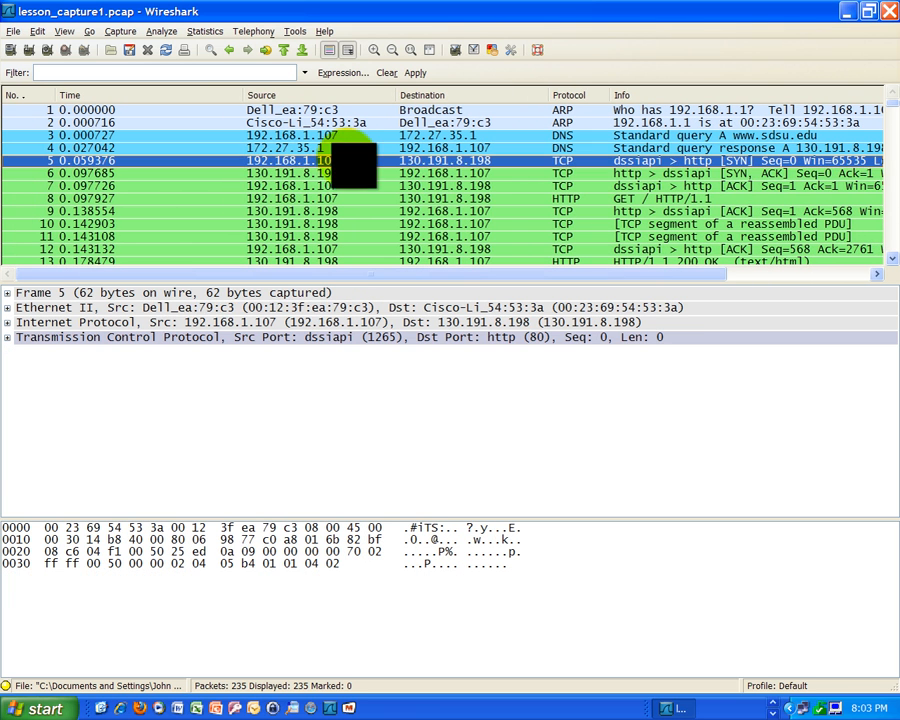
Step: Inspect the TCP handshake packets: frame 5 SYN, frame 7 ACK, frame 6 SYN-ACK
left_click(300, 173)
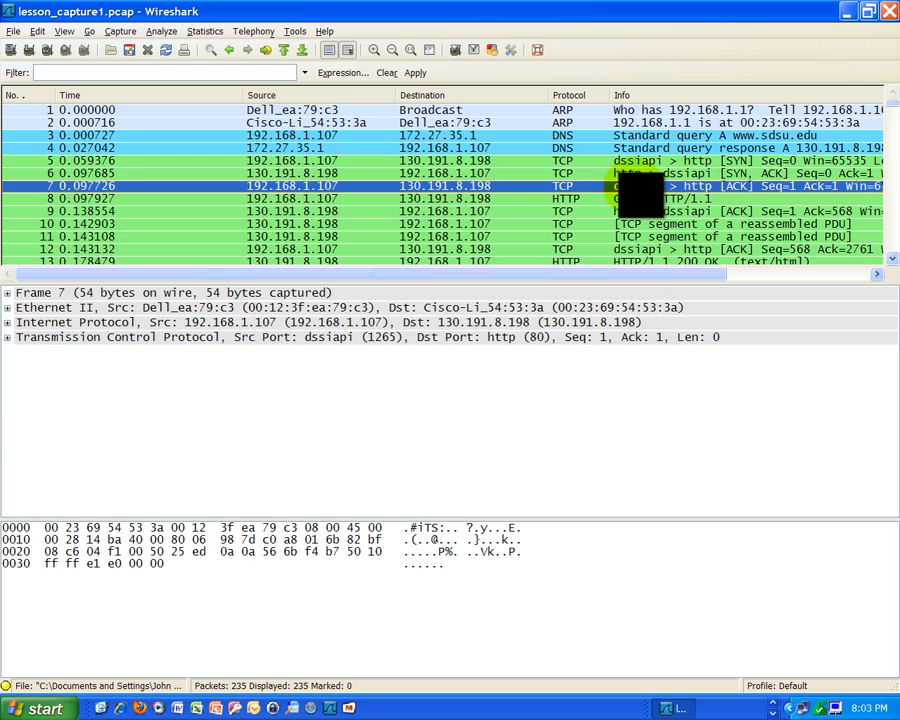
left_click(300, 173)
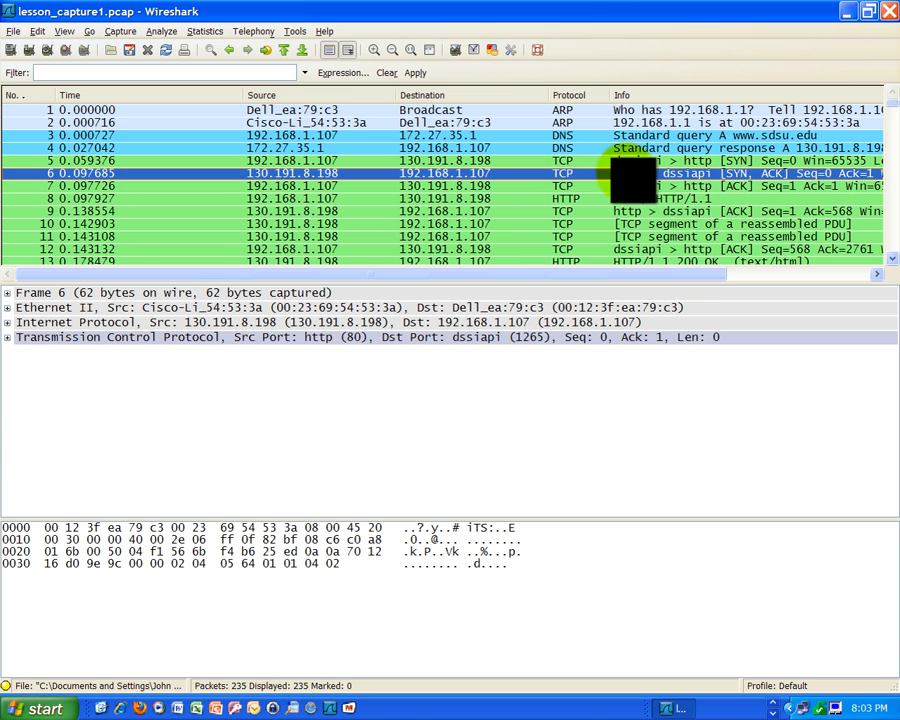
left_click(291, 185)
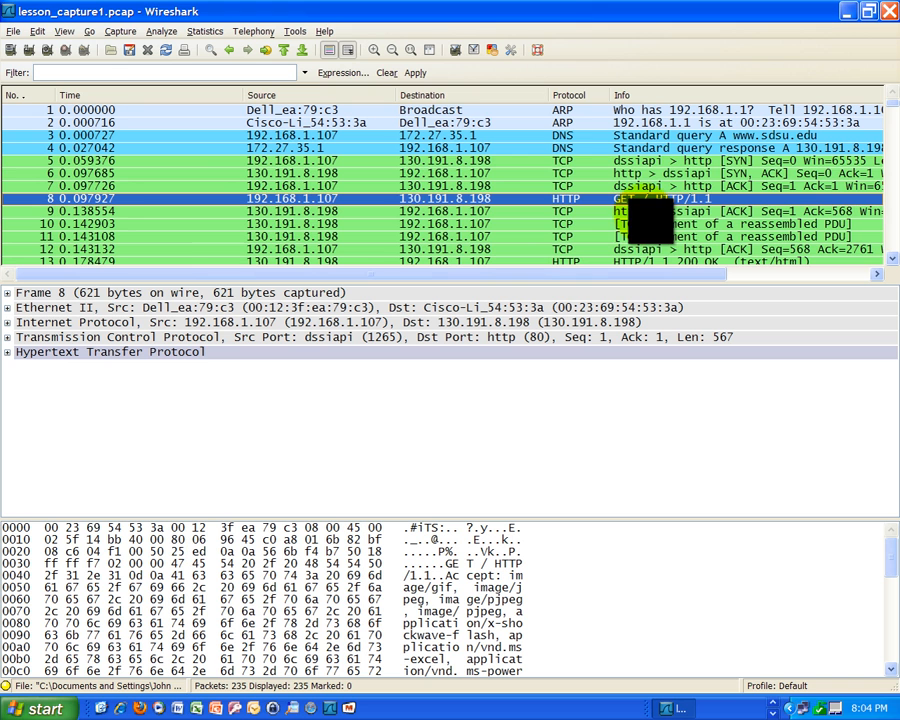
mouse_move(170, 205)
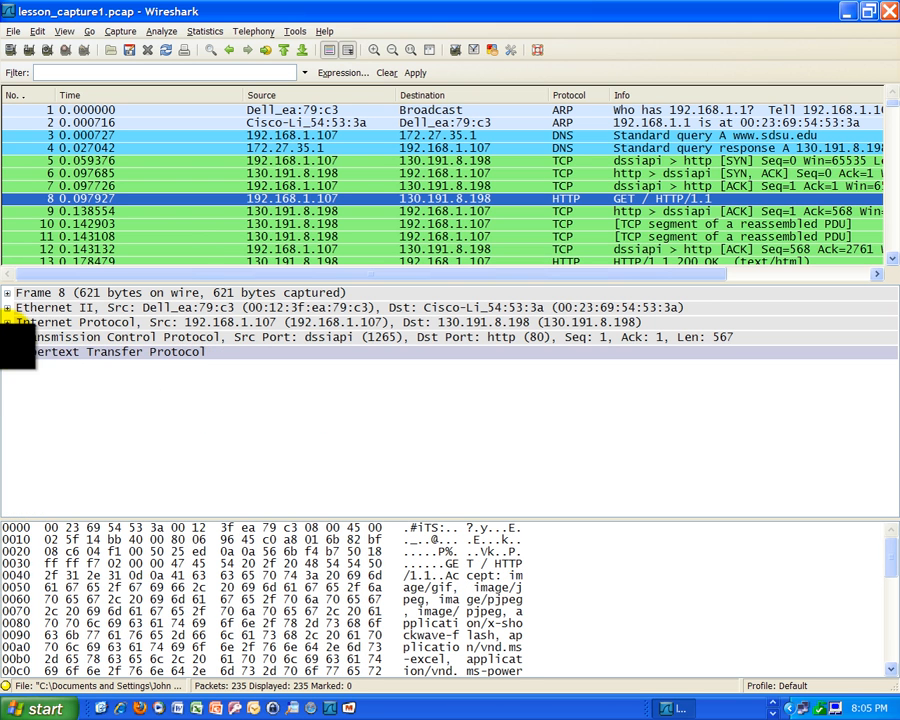
Step: Show frame 8 (GET / HTTP/1.1) with its Frame, Ethernet, IP, TCP and HTTP layers collapsed
left_click(7, 322)
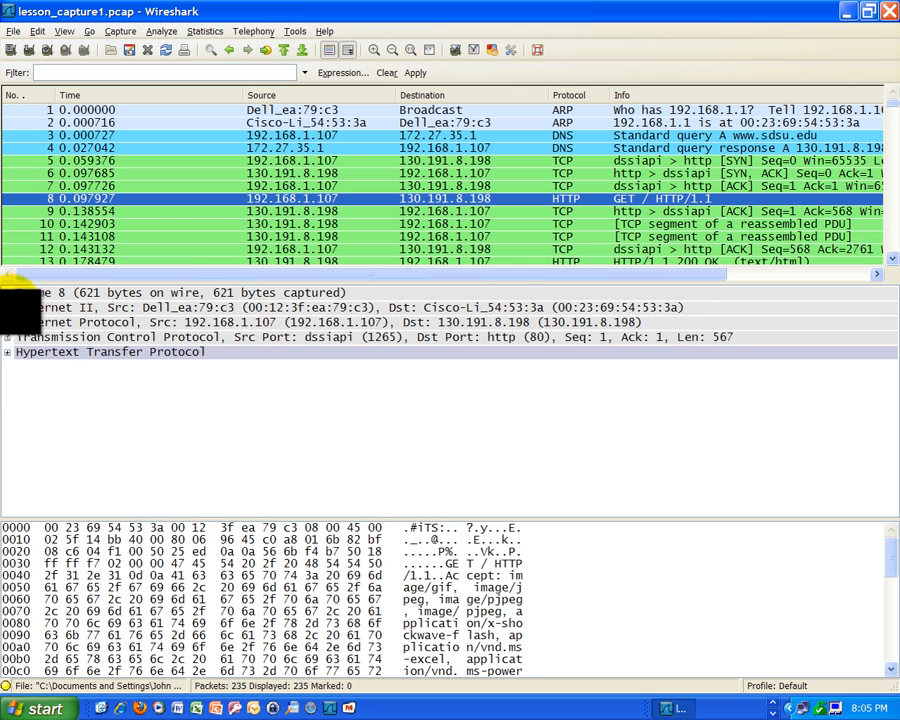
Step: Expand frame 8's Ethernet II layer and its Destination and Source address subtrees
left_click(10, 307)
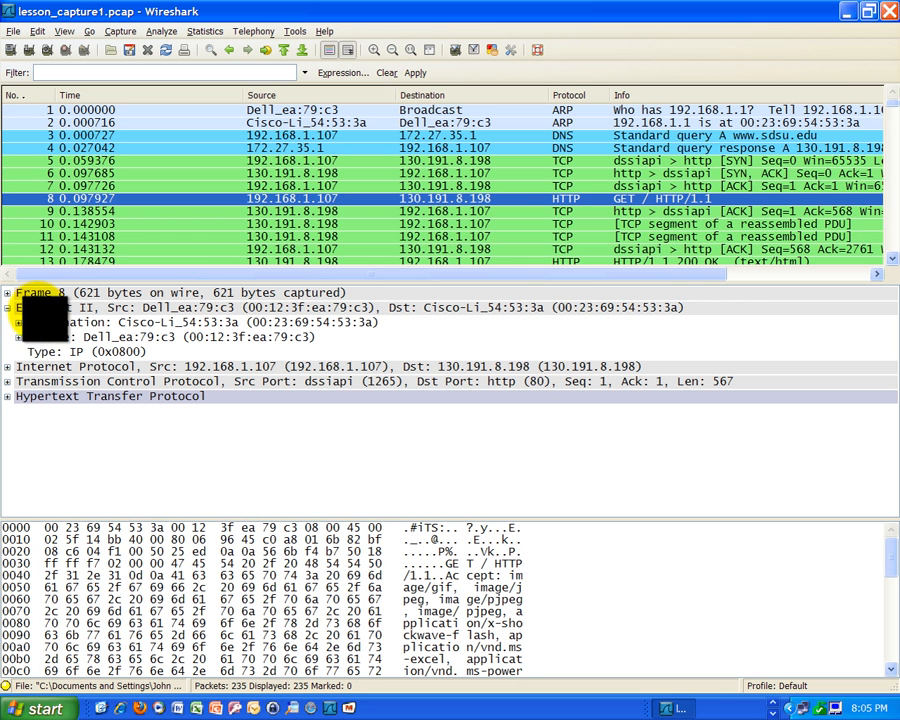
left_click(120, 322)
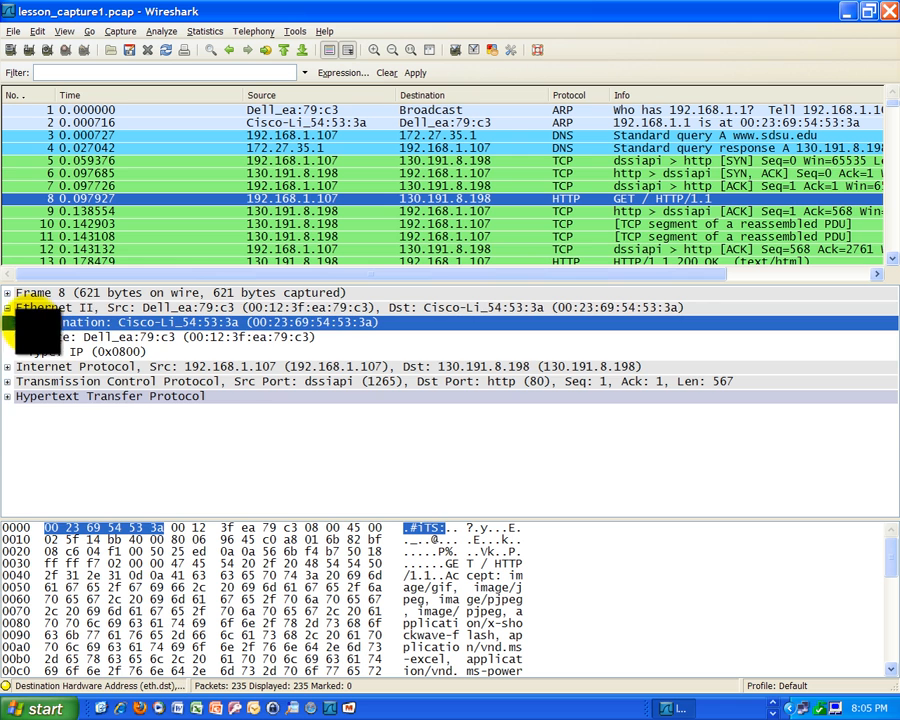
left_click(10, 322)
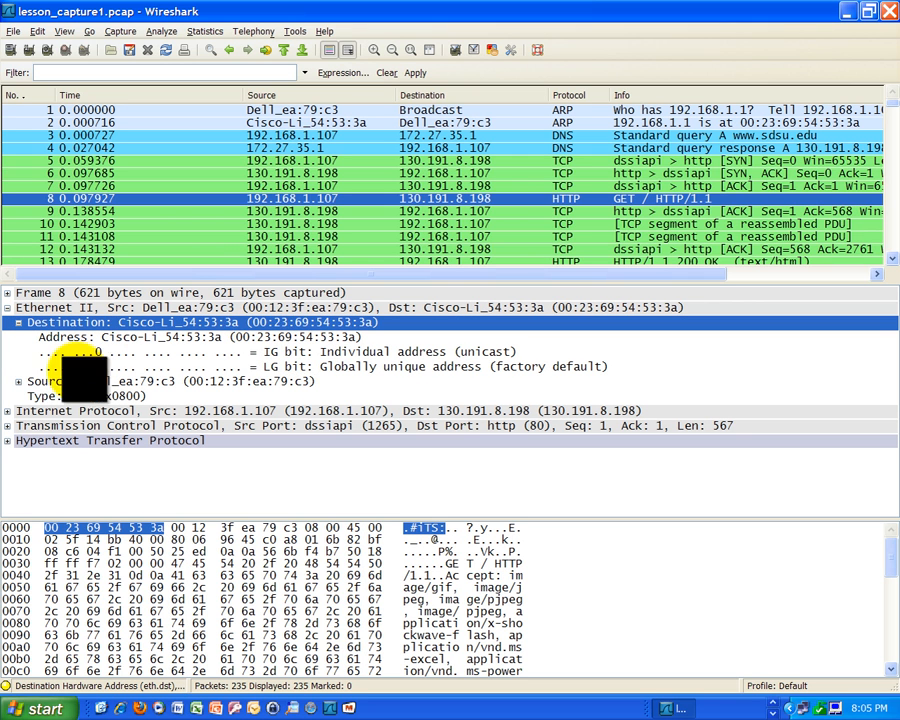
left_click(18, 381)
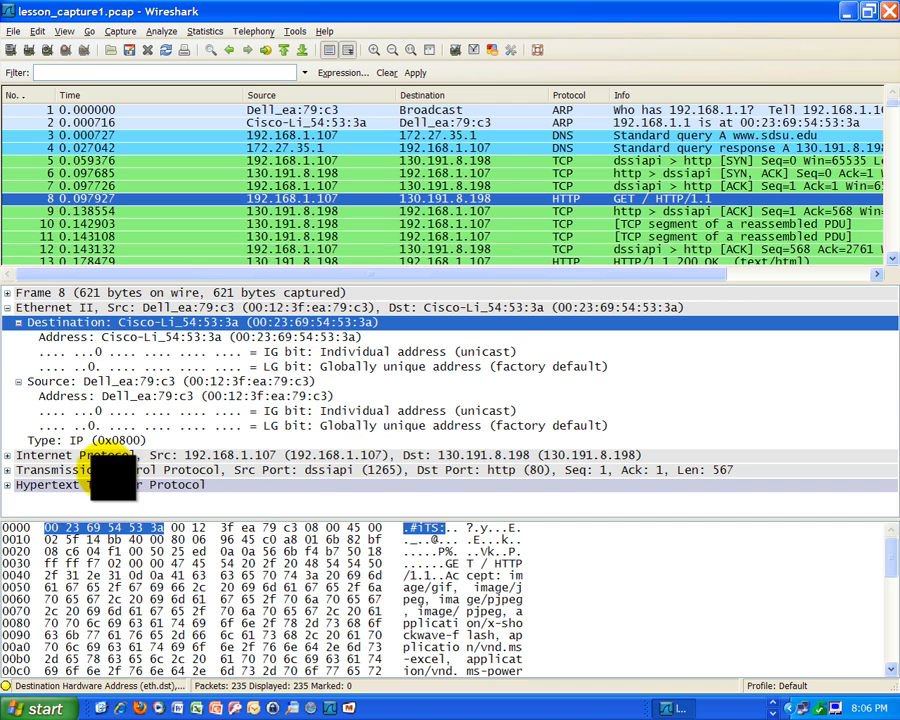
Step: Briefly expand frame 8's Internet Protocol layer, then collapse it
left_click(8, 455)
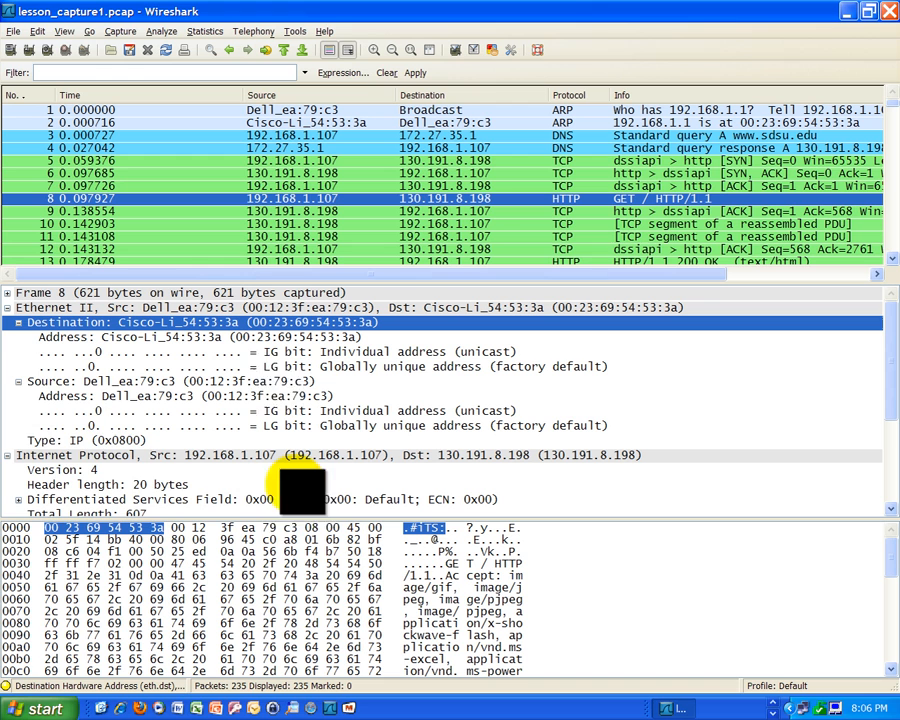
left_click(8, 455)
type("ip")
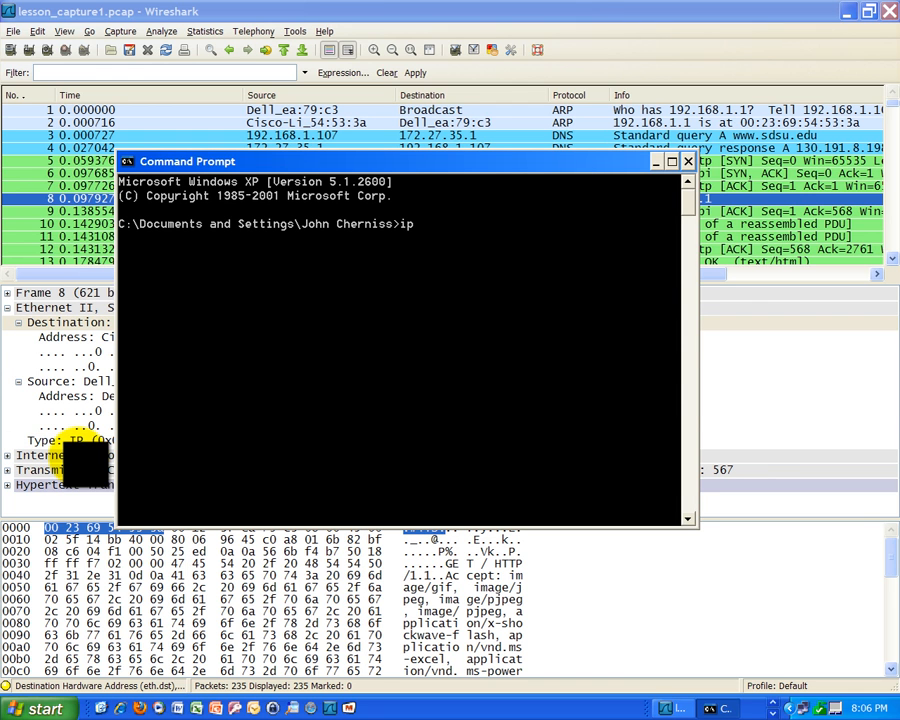
Step: Run ipconfig in Command Prompt to read the default gateway
type("config")
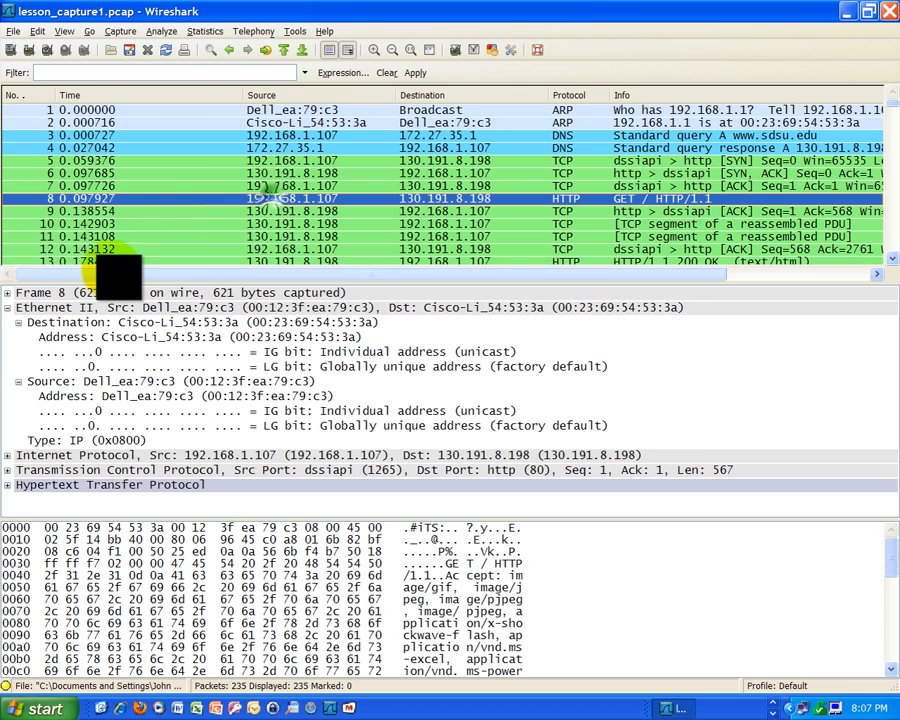
Step: Collapse frame 8's Ethernet II subtree back to the overview
left_click(10, 307)
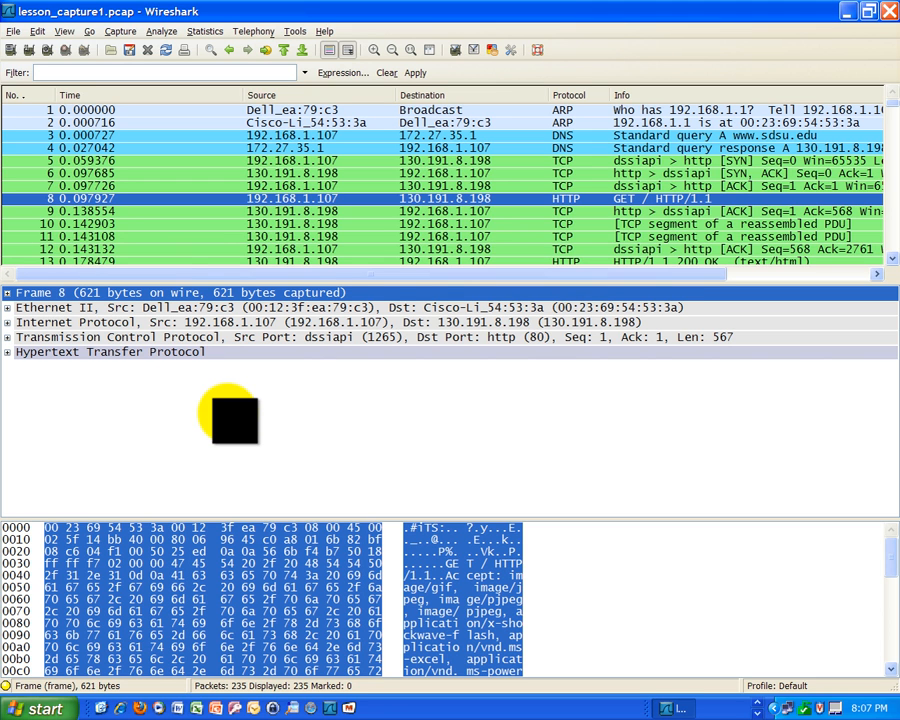
mouse_move(797, 457)
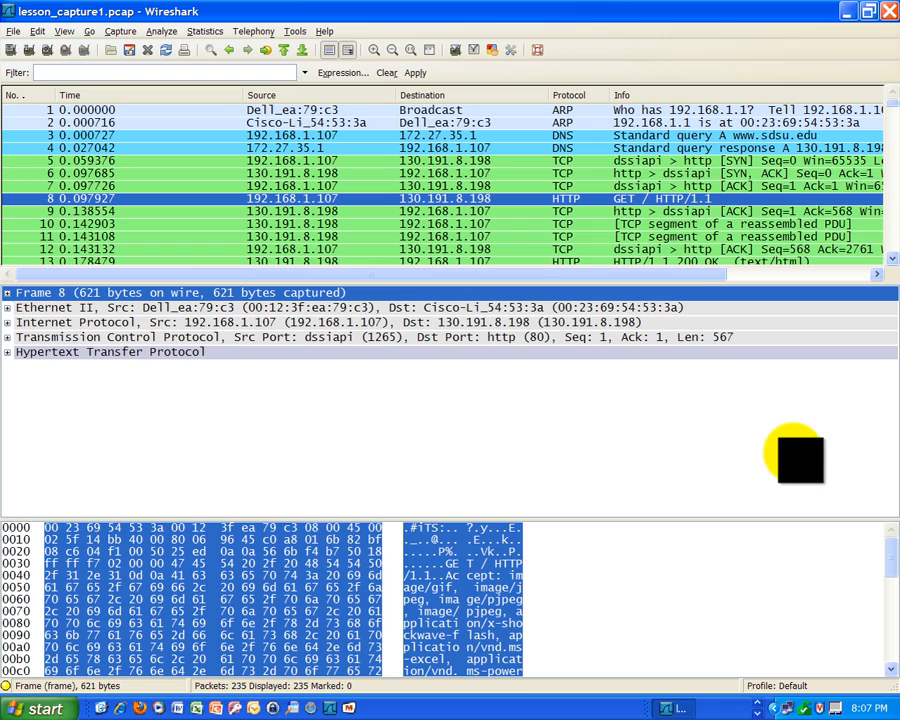